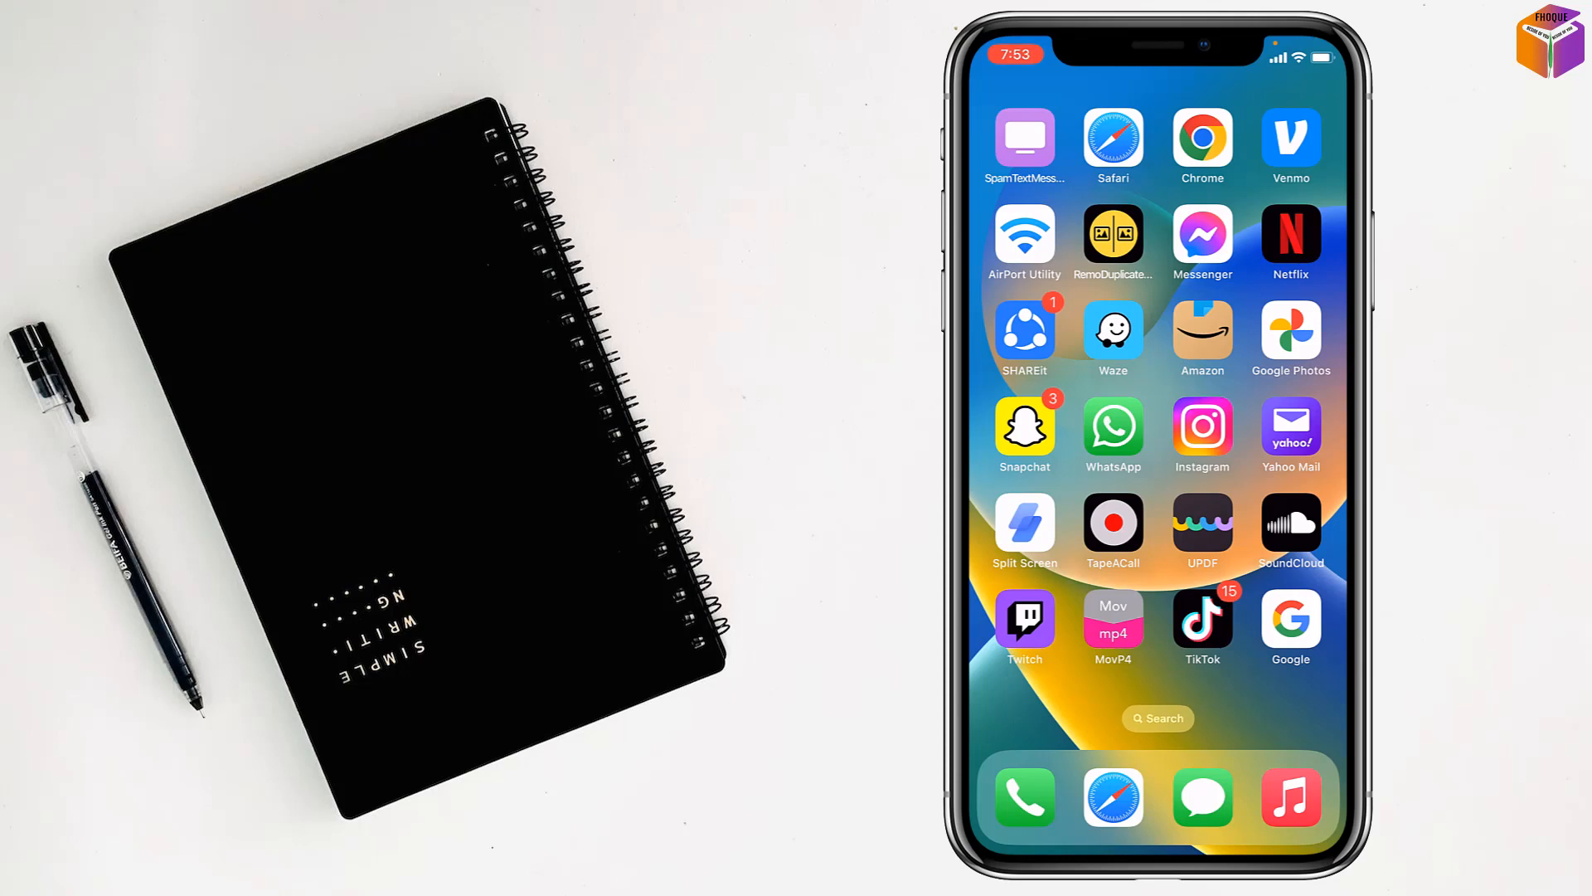
- Launch Settings from the second home screen and reach the Safari entry
scroll("left", 3)
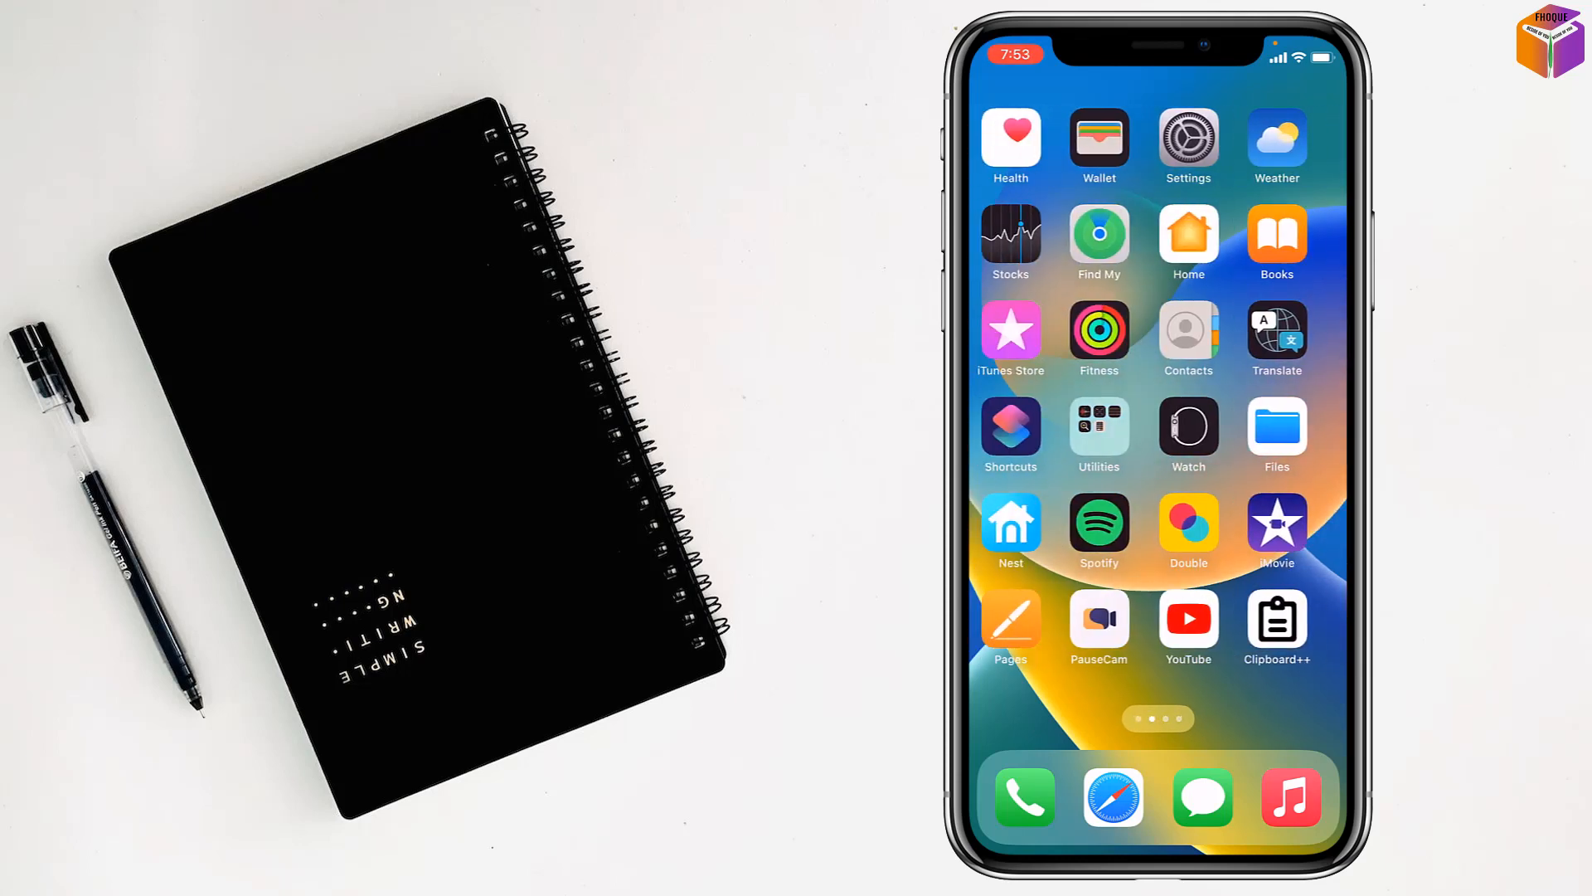
left_click(1189, 138)
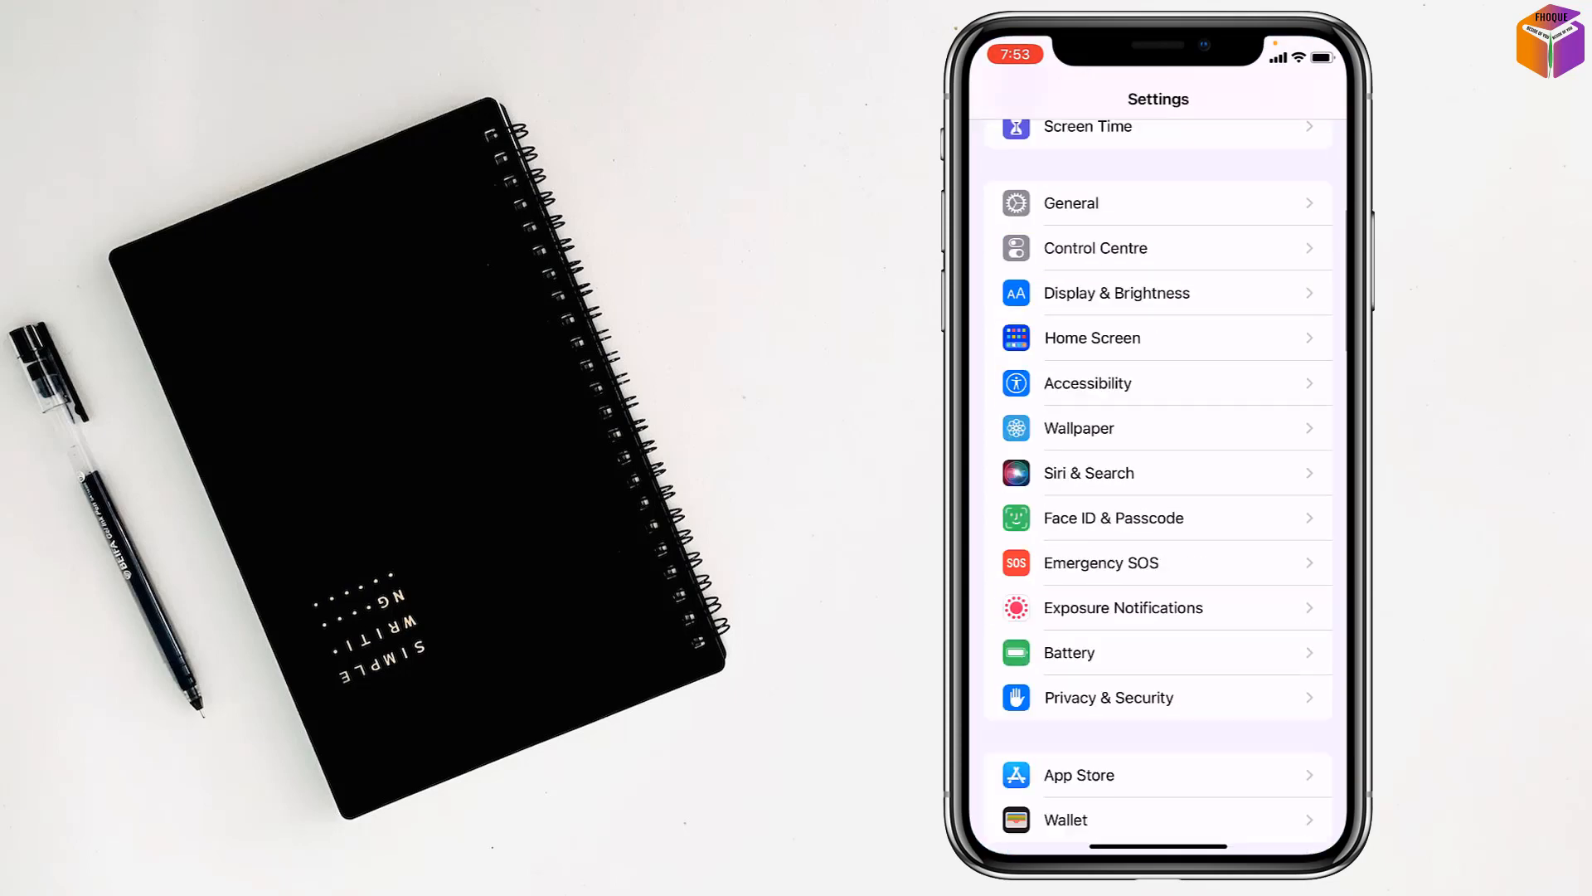
scroll("down", 3)
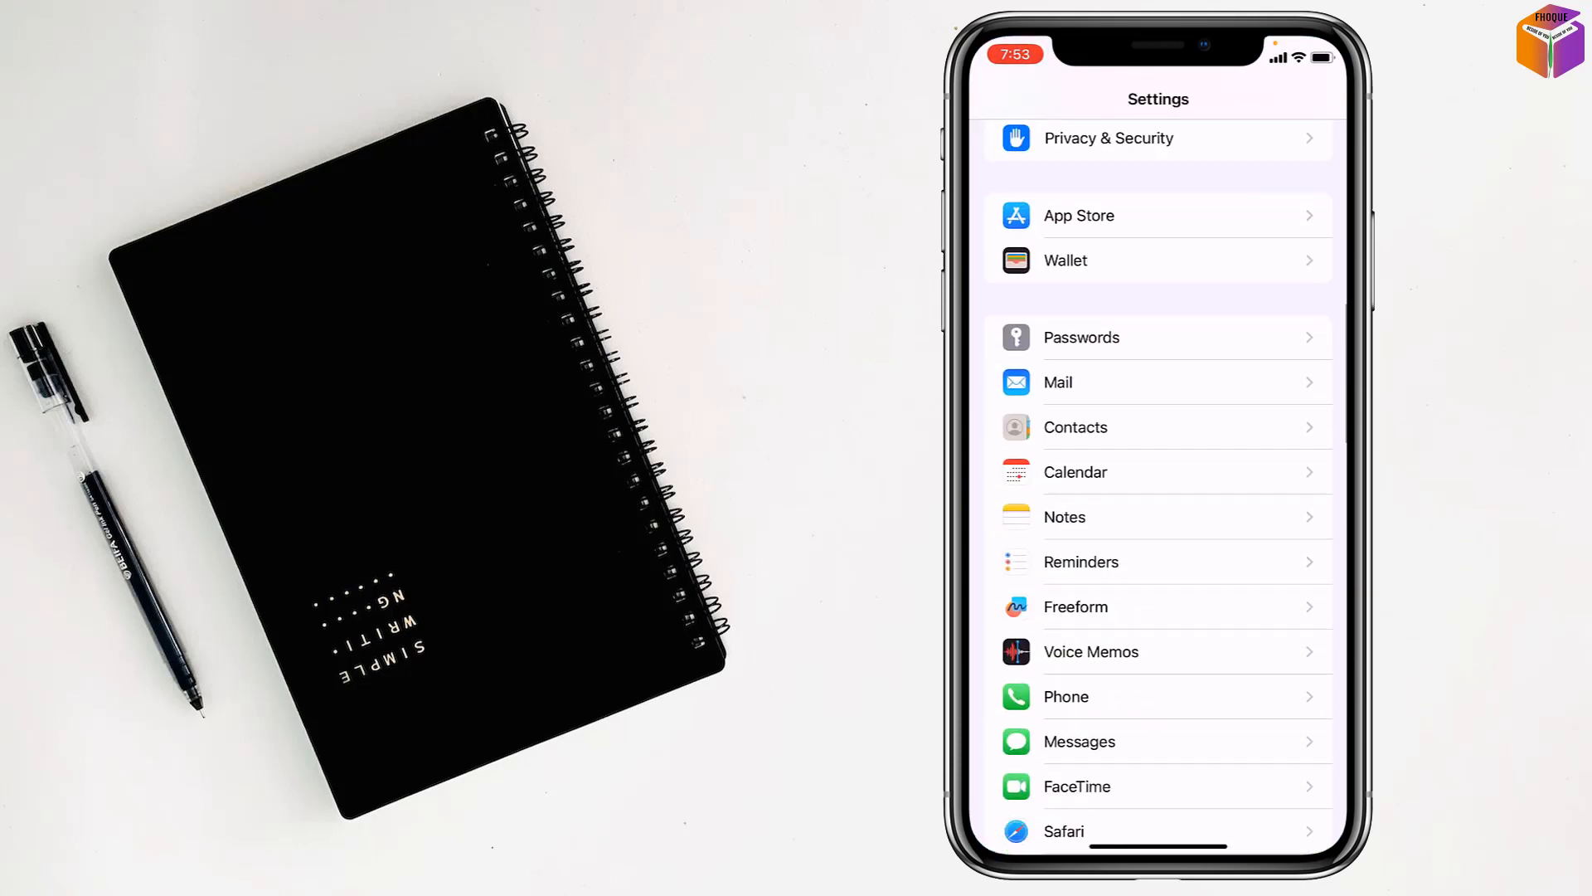
scroll("down", 3)
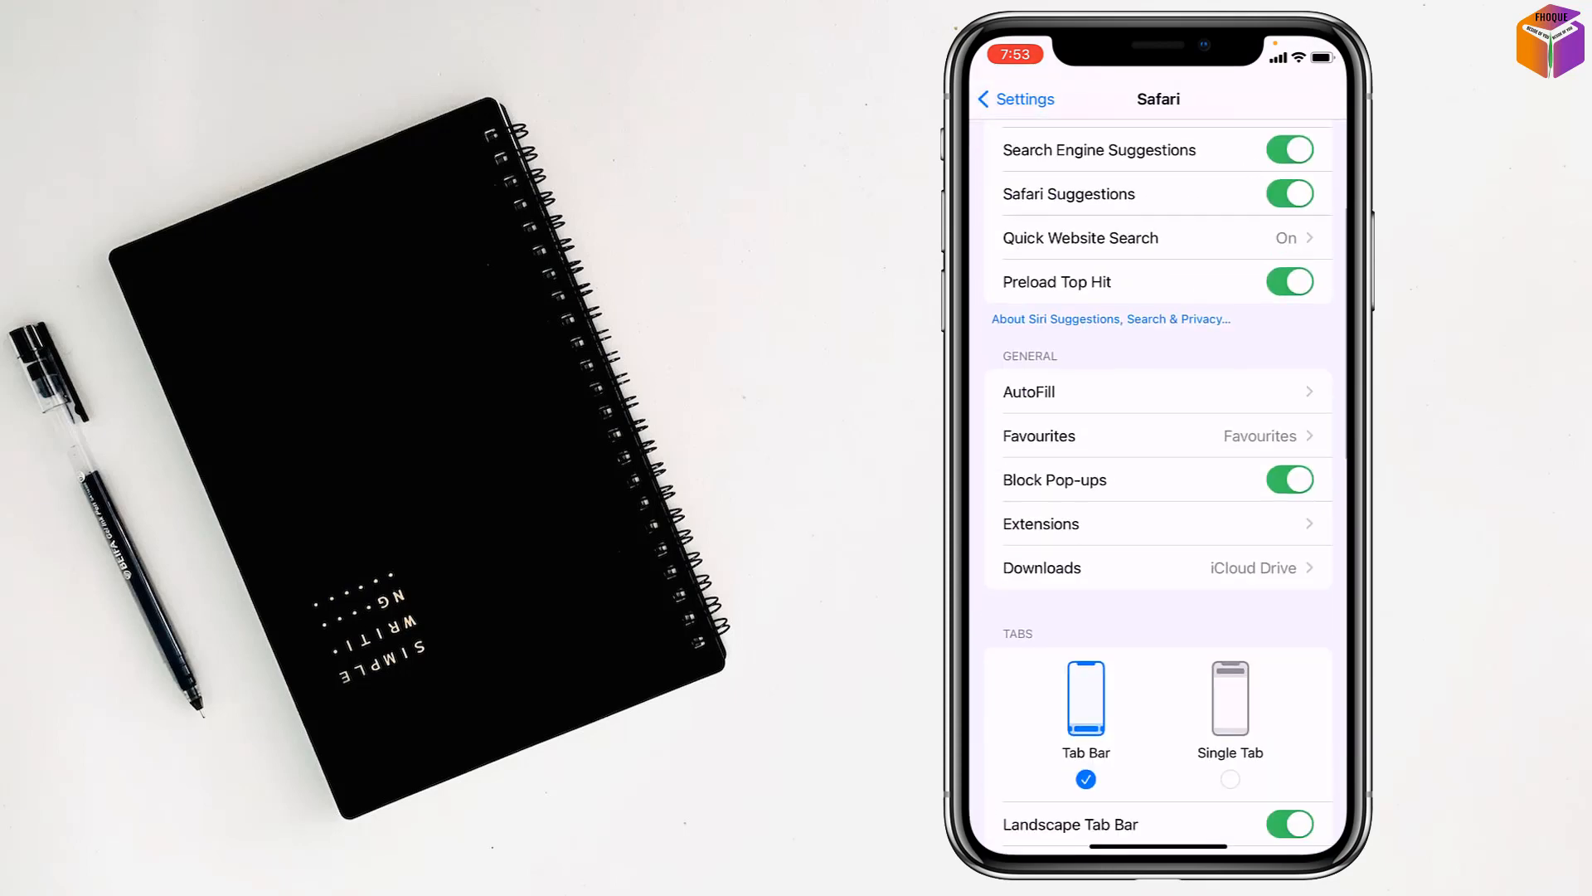
- Erase Safari's history, cookies and website data via Clear History and Data
scroll("down", 3)
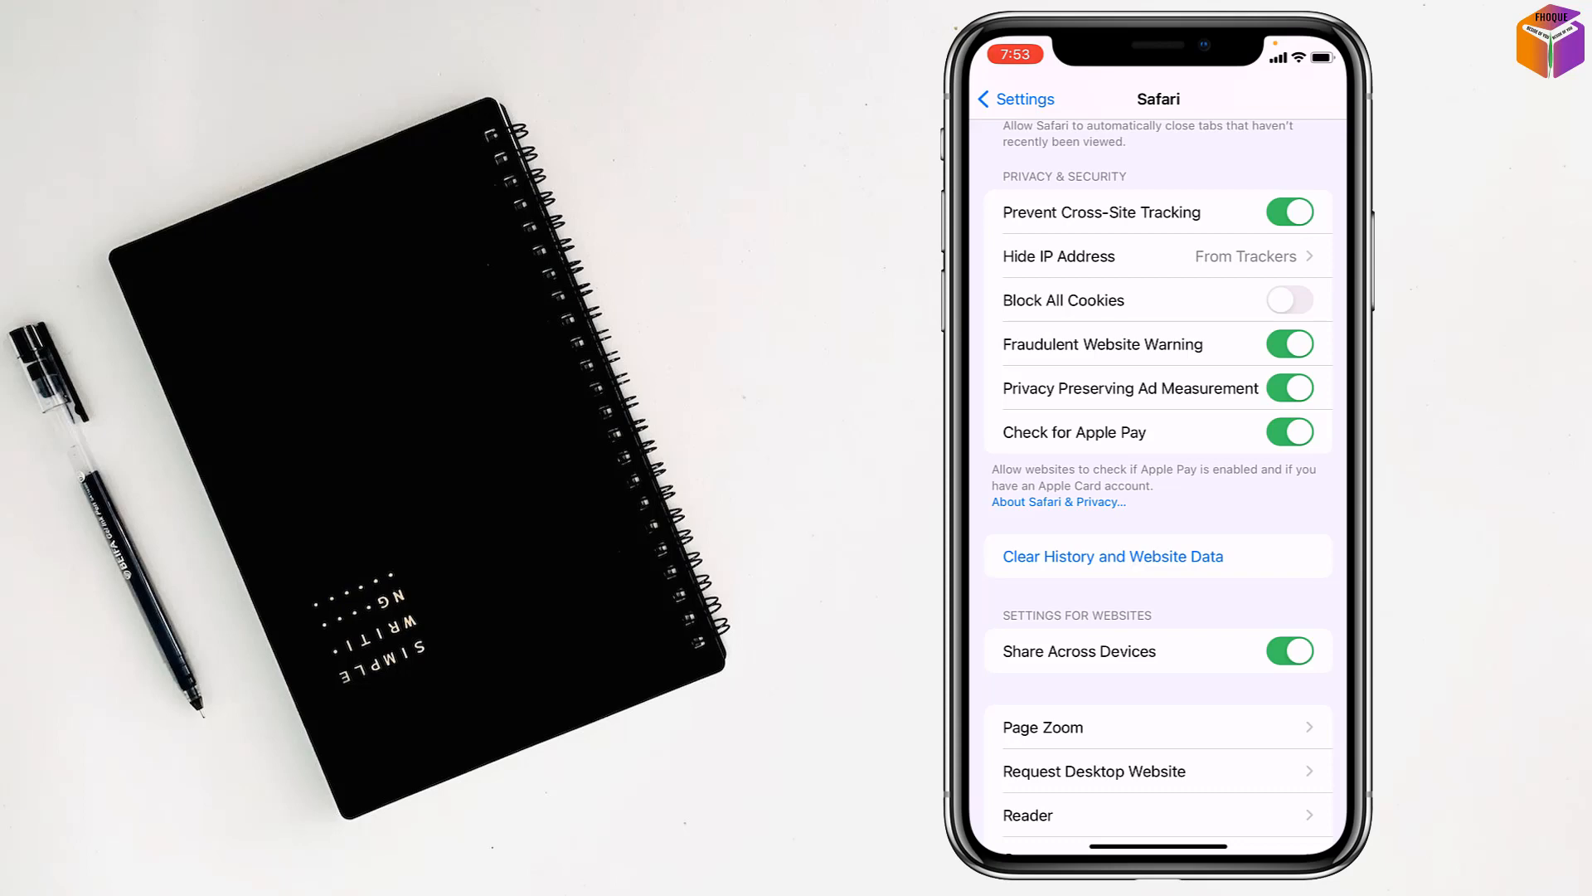
left_click(1113, 556)
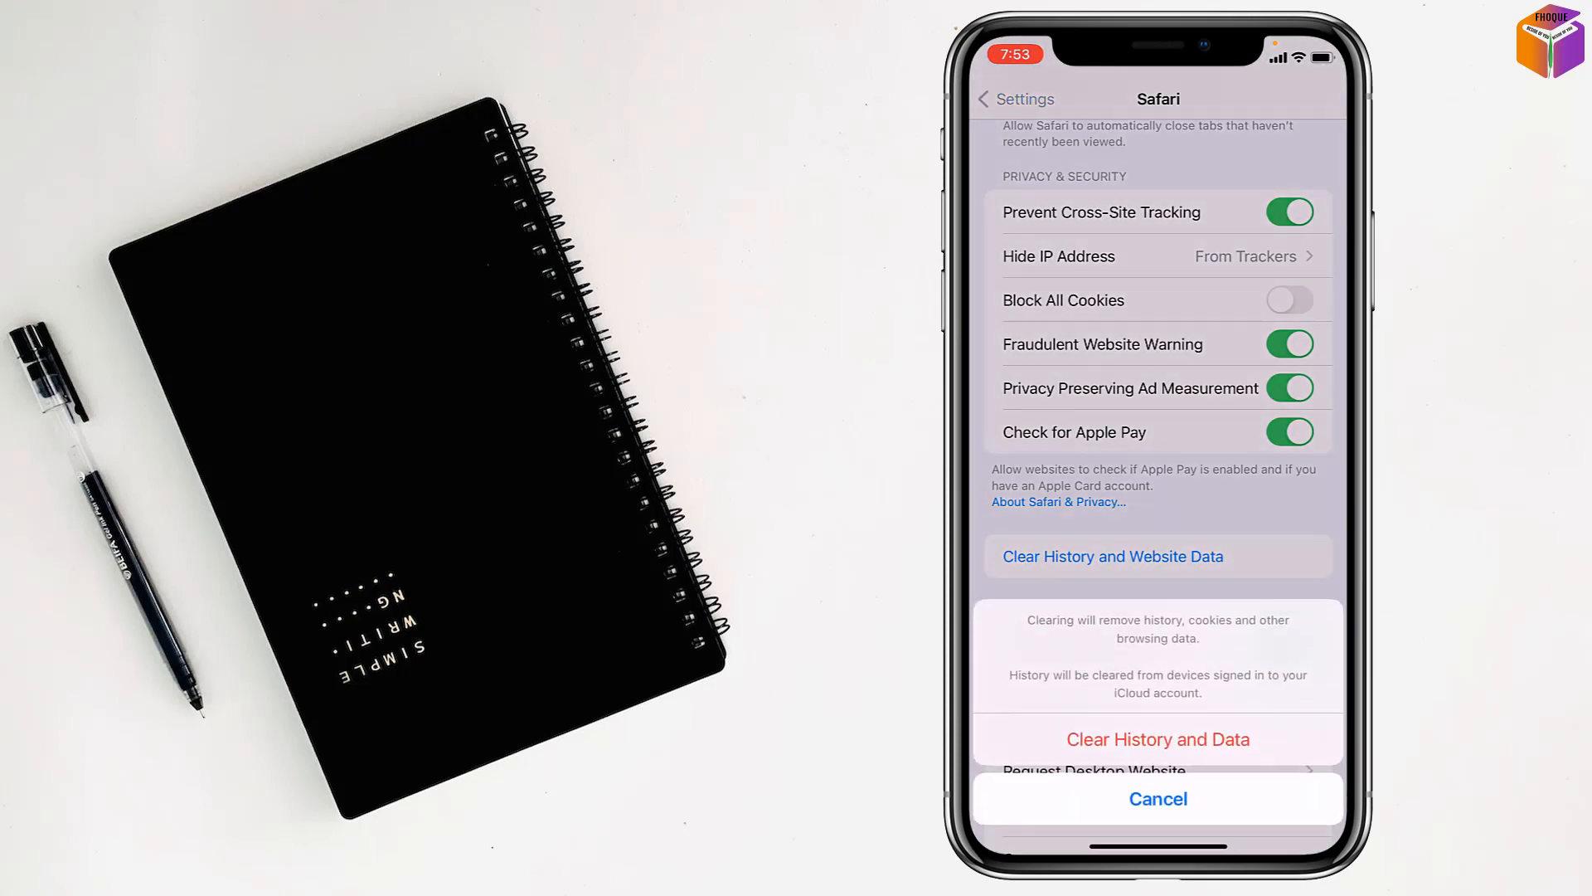
left_click(1158, 739)
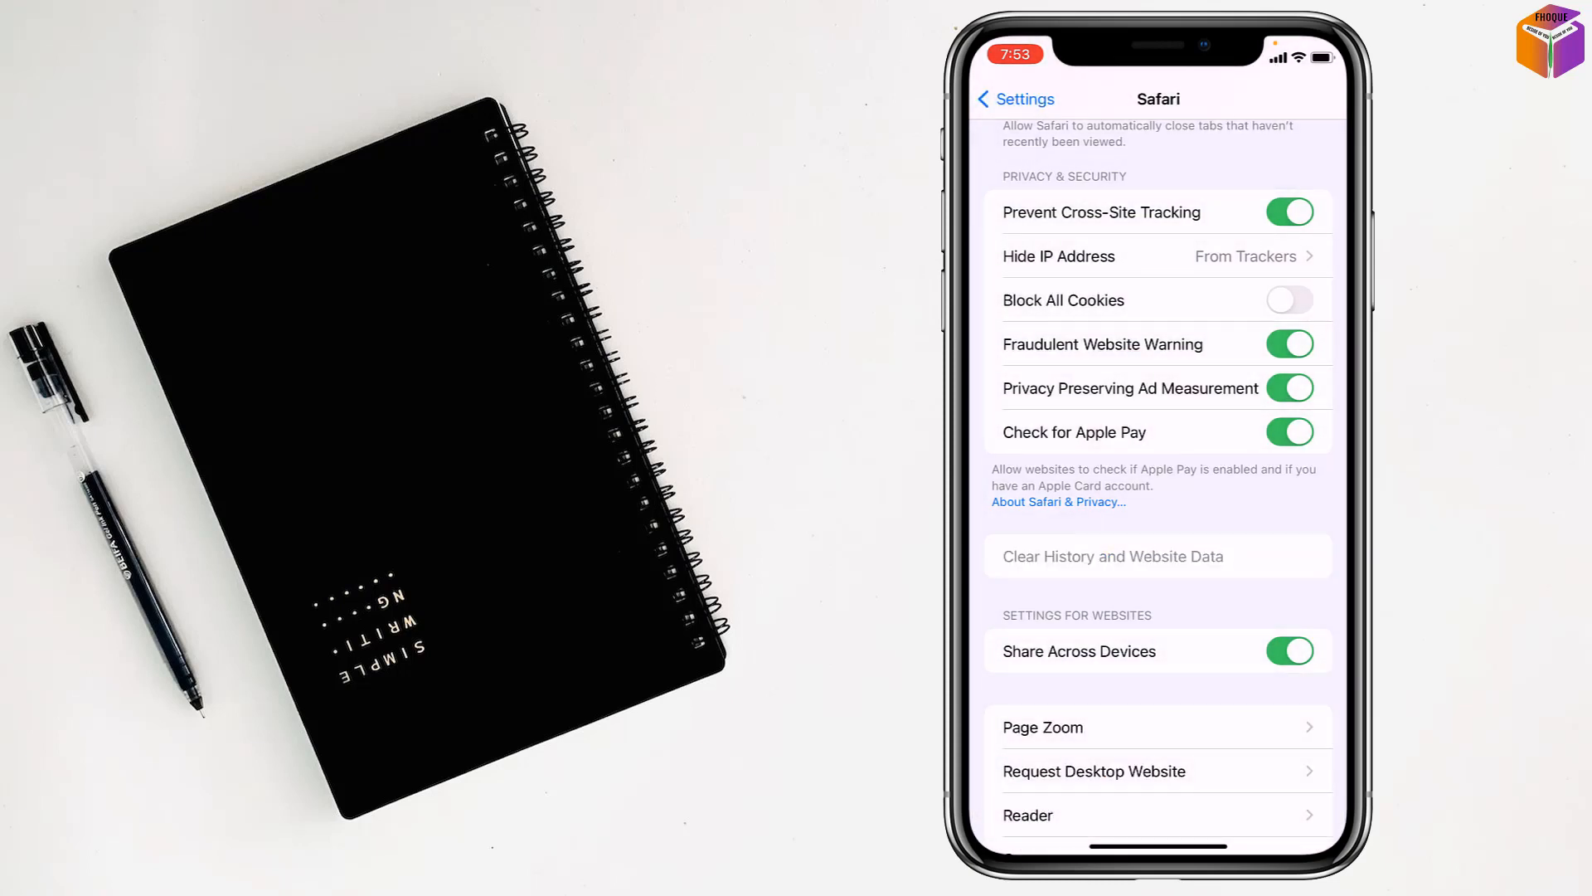
scroll("down", 3)
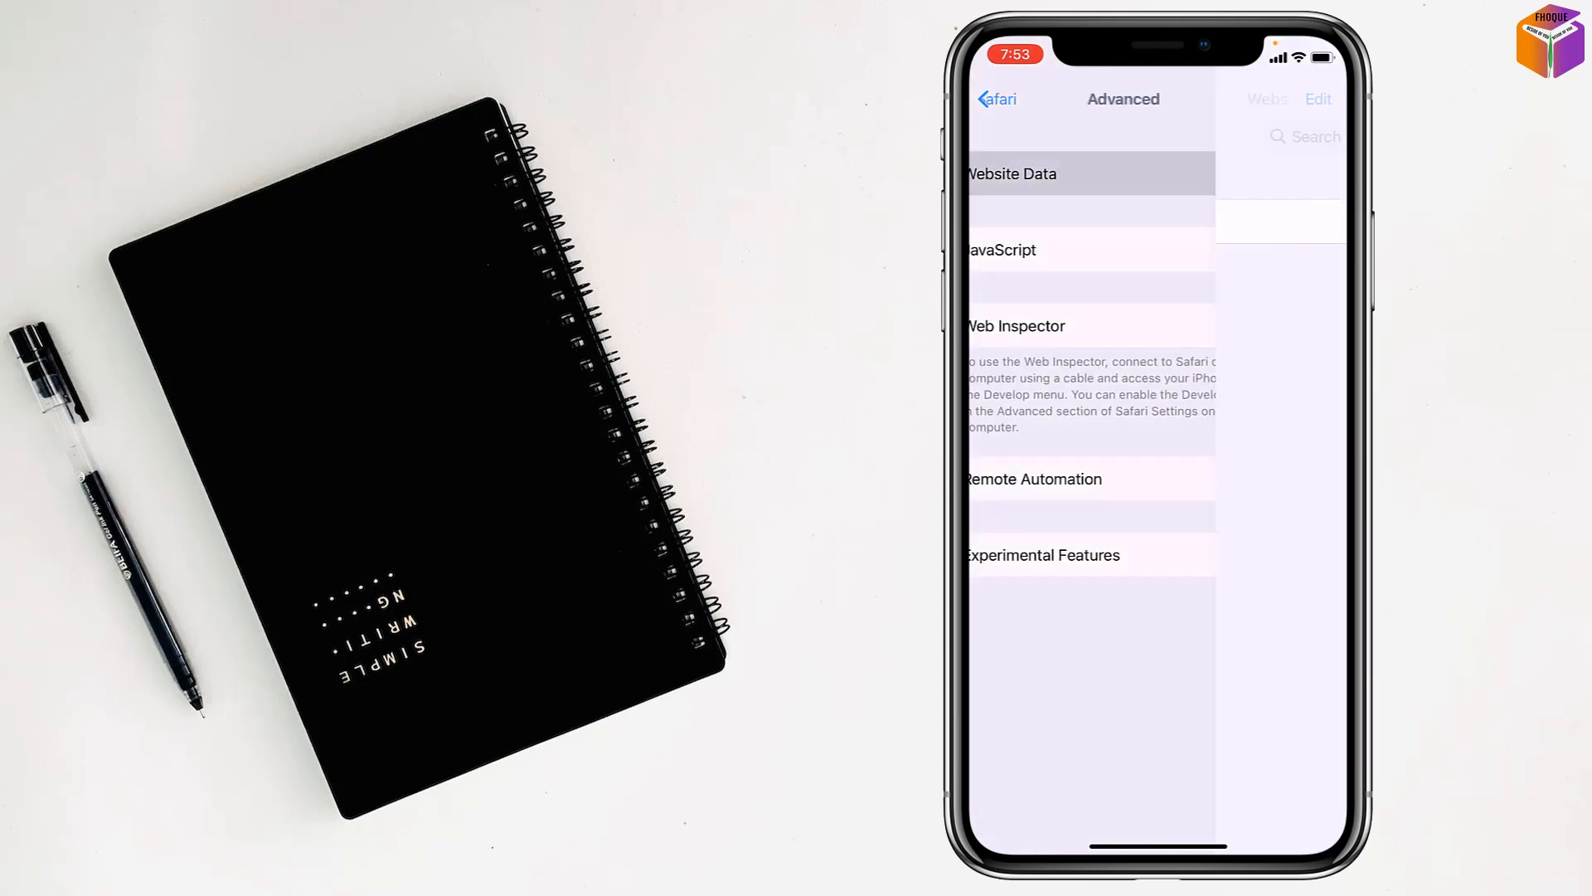
- View Safari's Advanced > Website Data page showing 0 bytes stored
left_click(1037, 173)
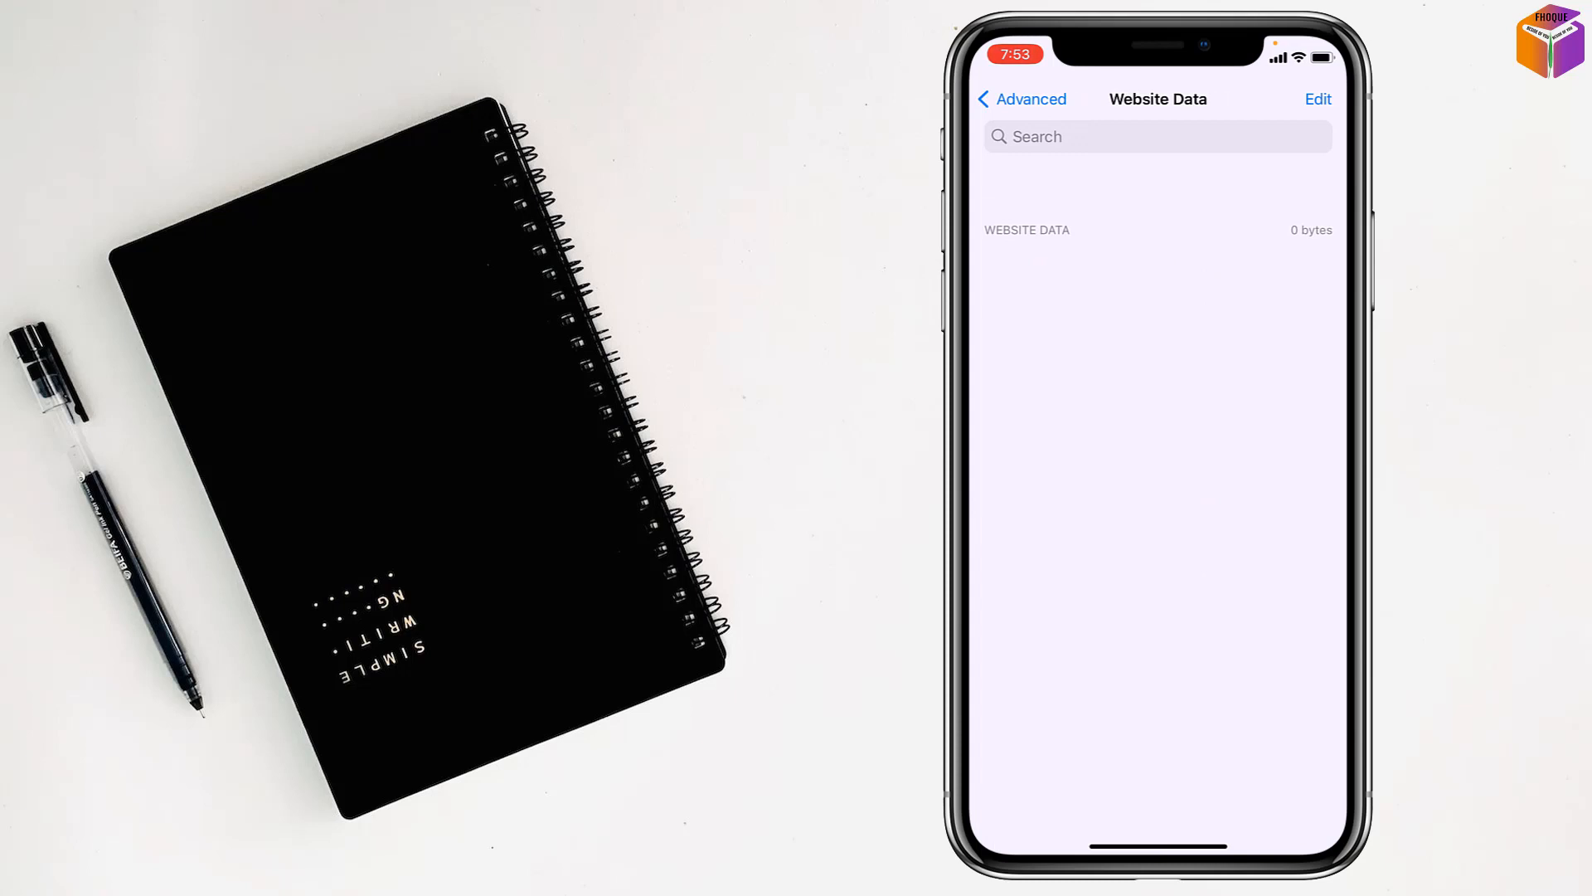